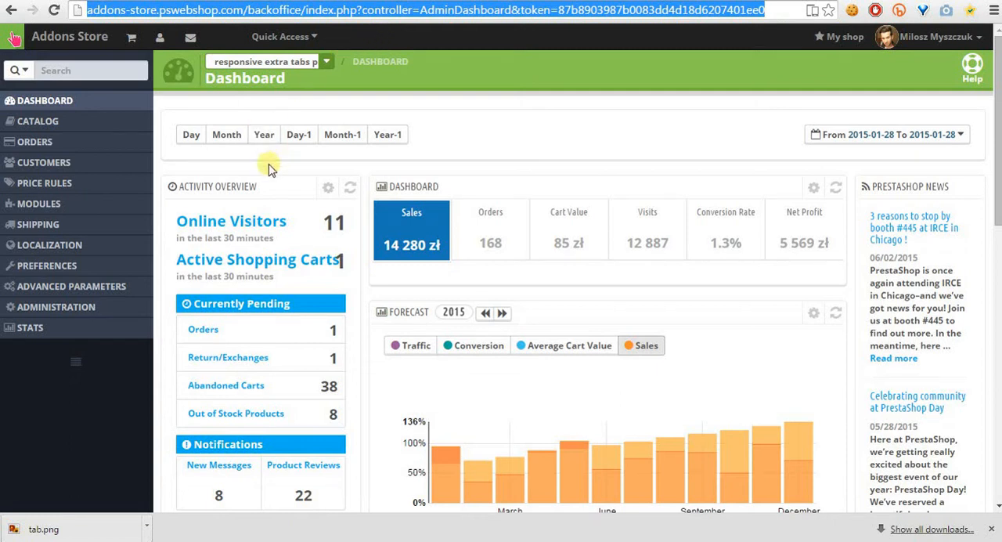
mouse_move(266, 181)
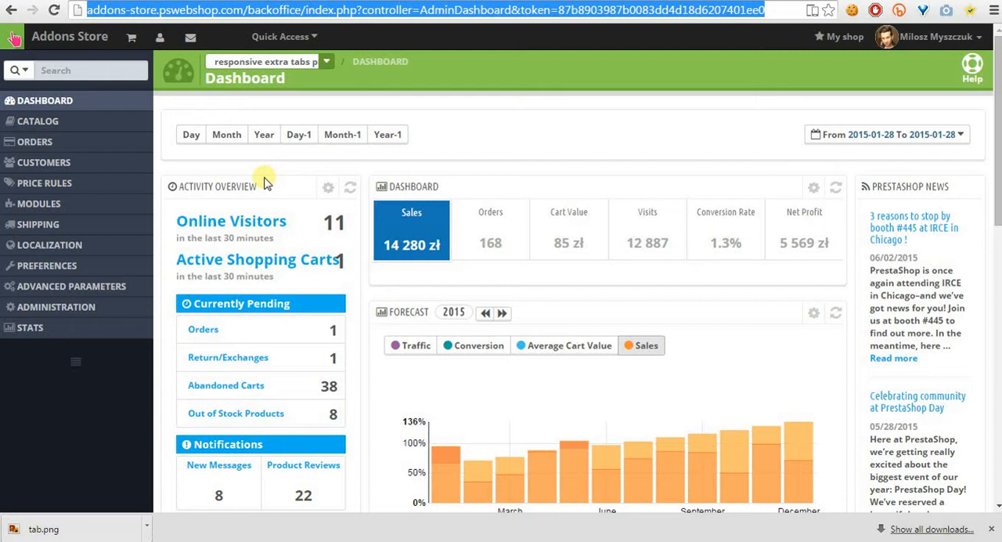
mouse_move(247, 150)
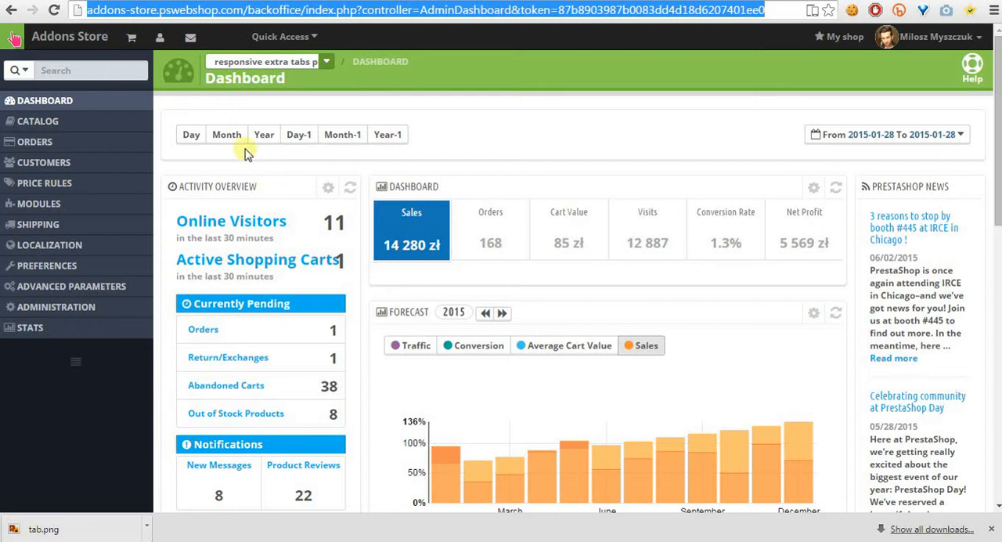
Search the modules list for 'extra' to find the Extra Tabs Pro module.
click(226, 134)
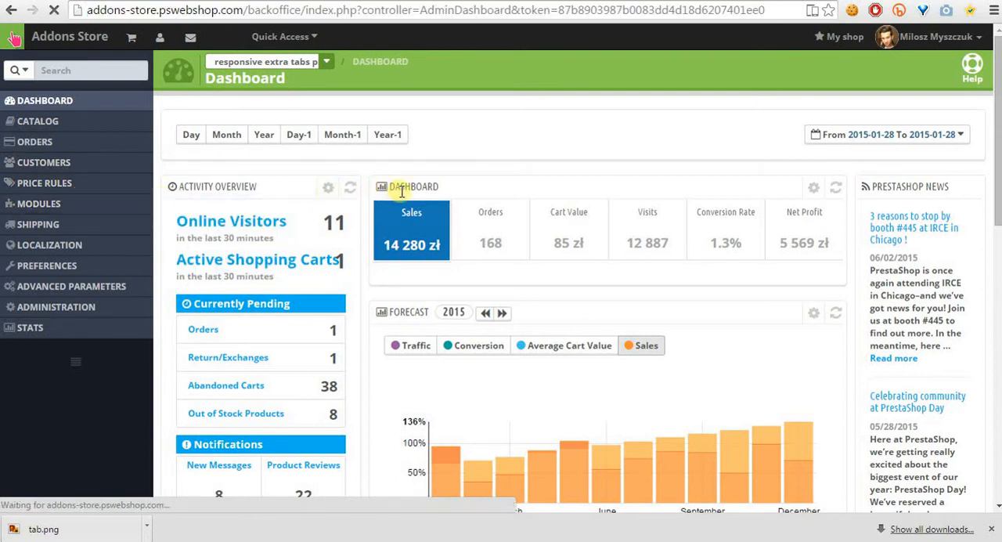
click(40, 203)
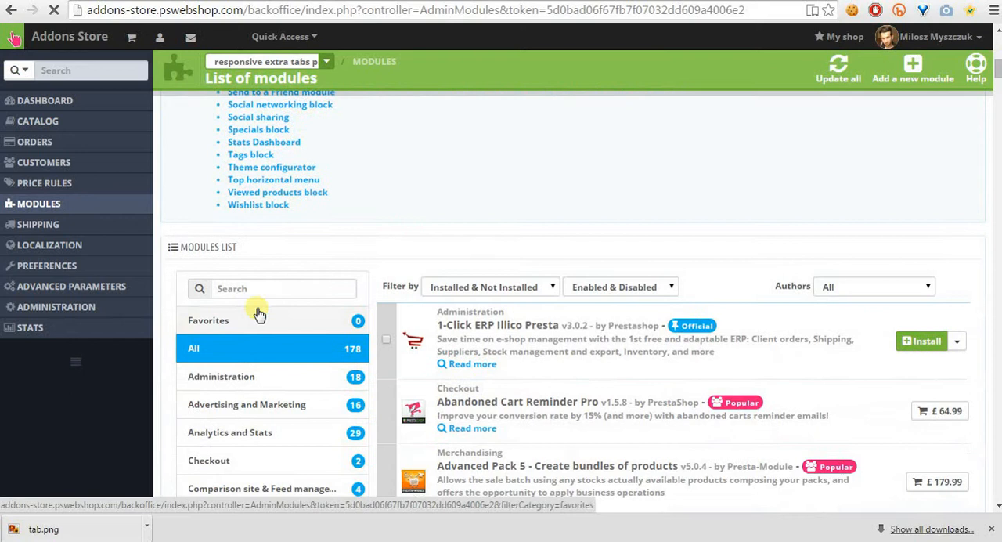
text(extra)
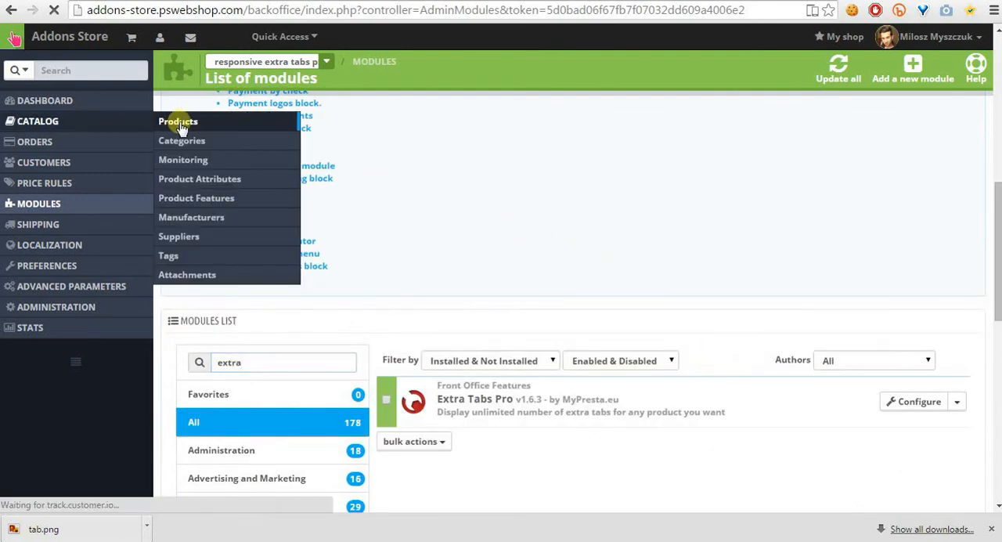
Edit the Blouse product, go to its Extra Tabs Pro section and start a new tab.
click(178, 122)
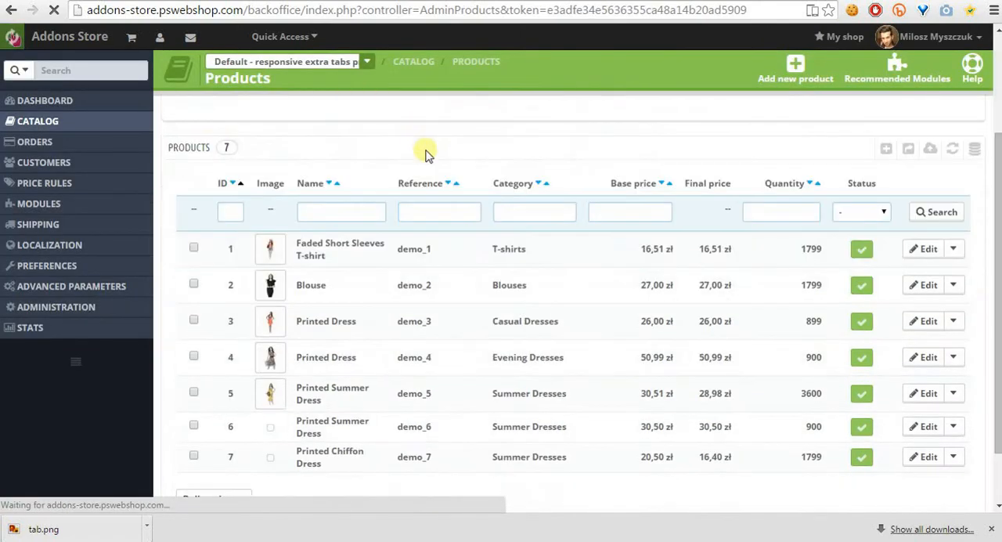
click(925, 285)
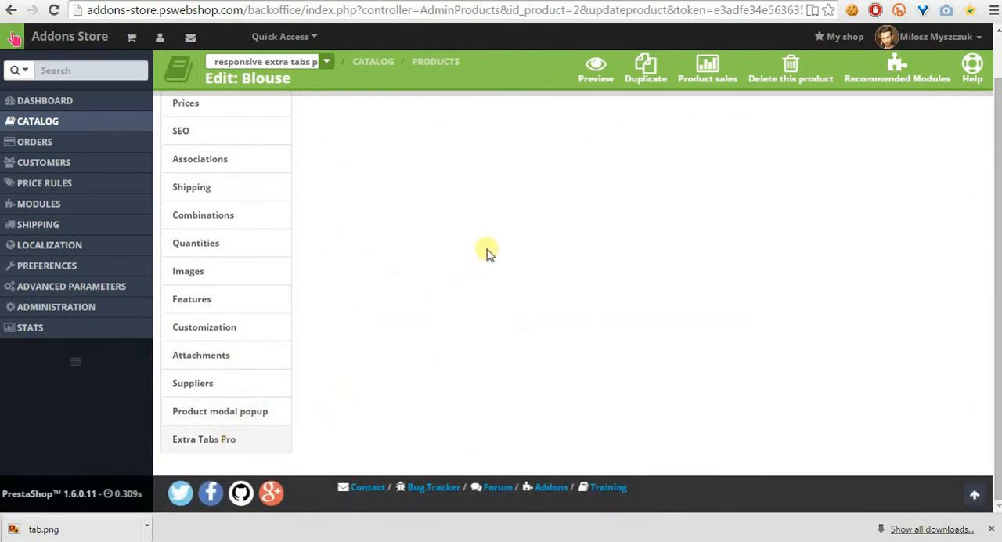
click(204, 439)
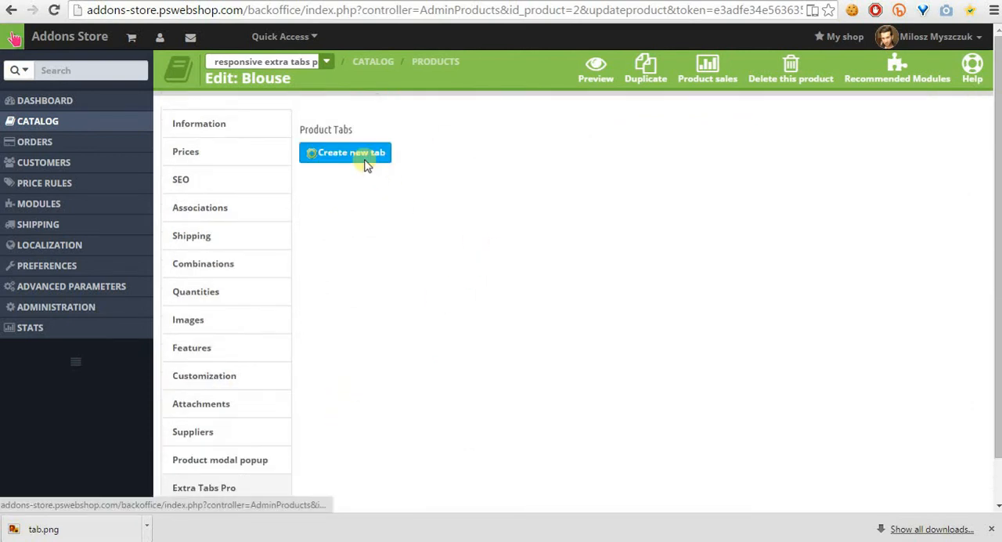
click(346, 152)
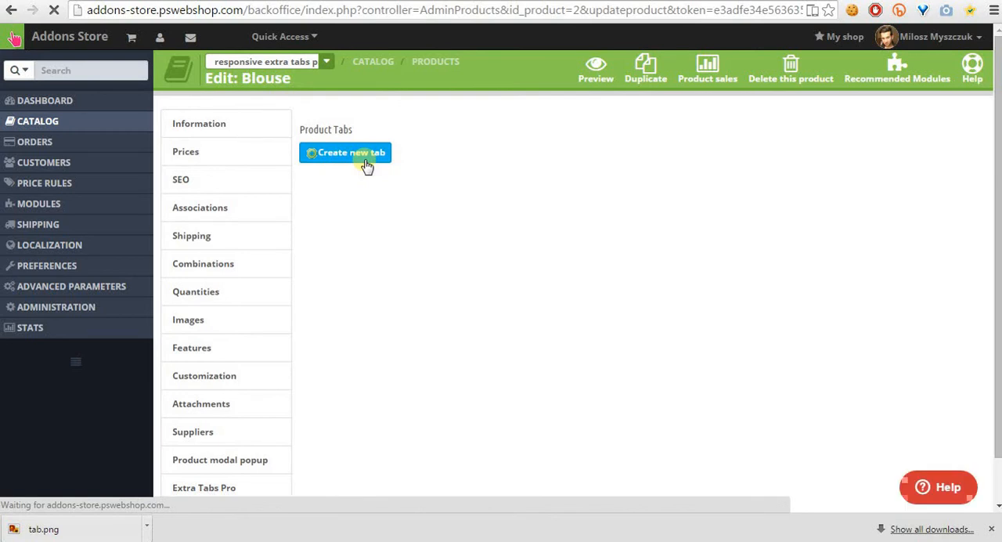
Enter 'Example' as the new tab's name in the New Tab form.
click(346, 152)
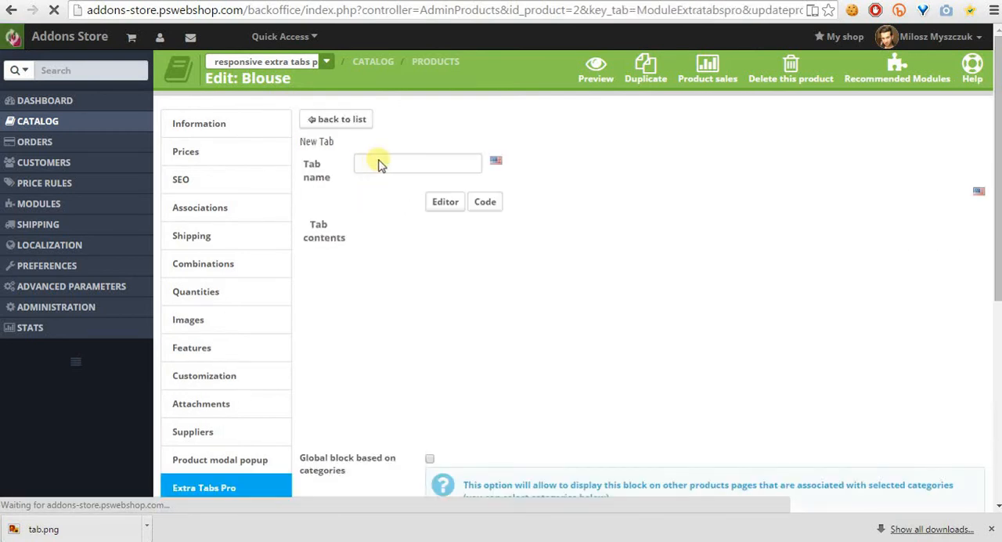
scroll(down, 3)
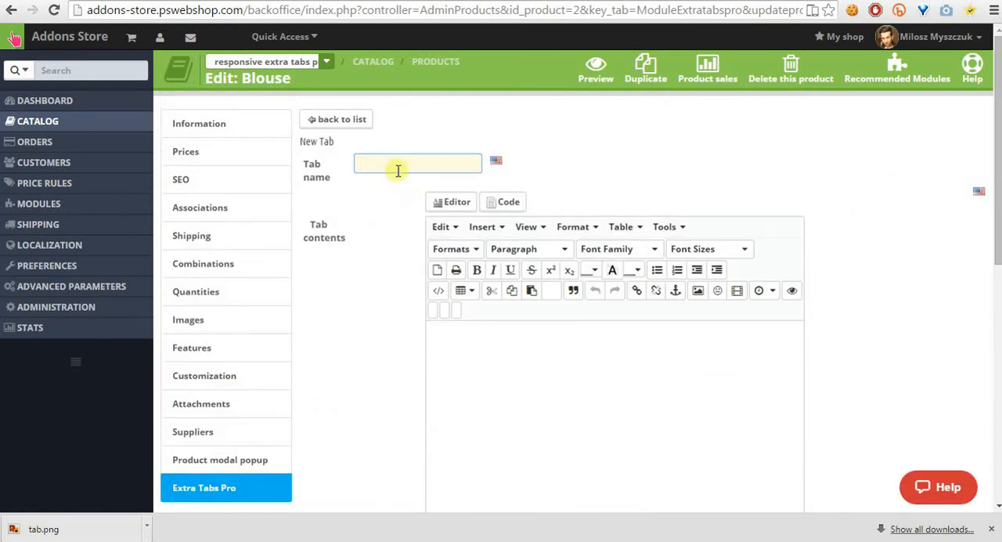
click(417, 163)
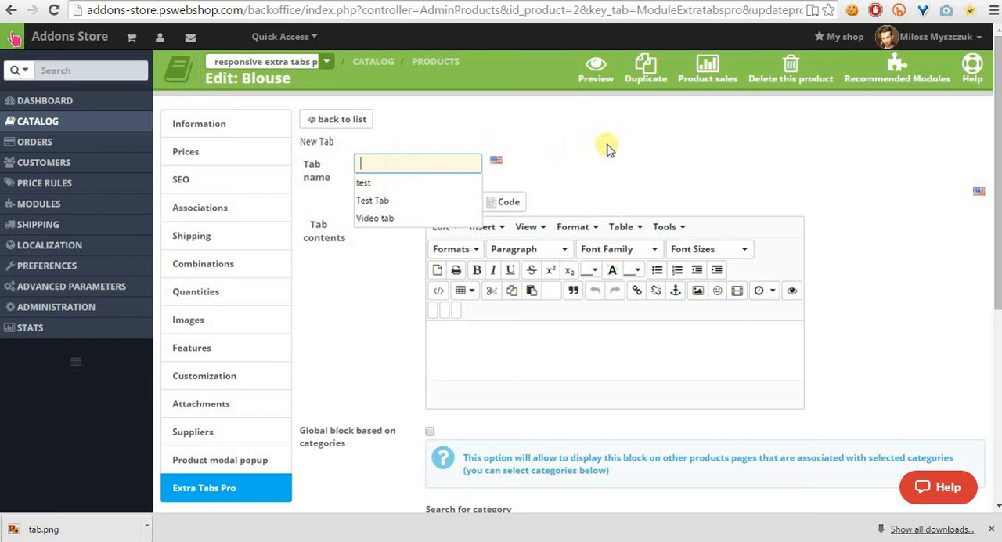
mouse_move(499, 139)
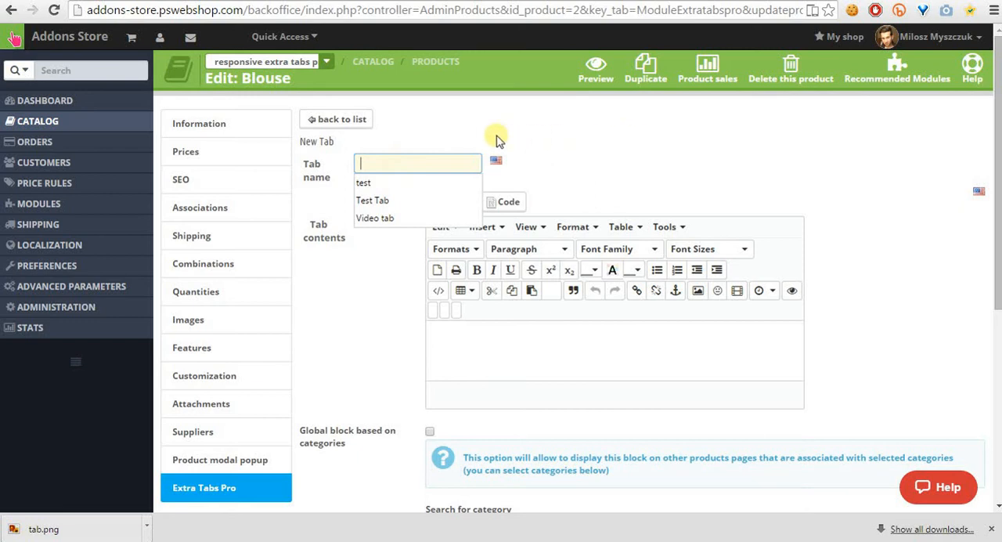
text(Example of a tab)
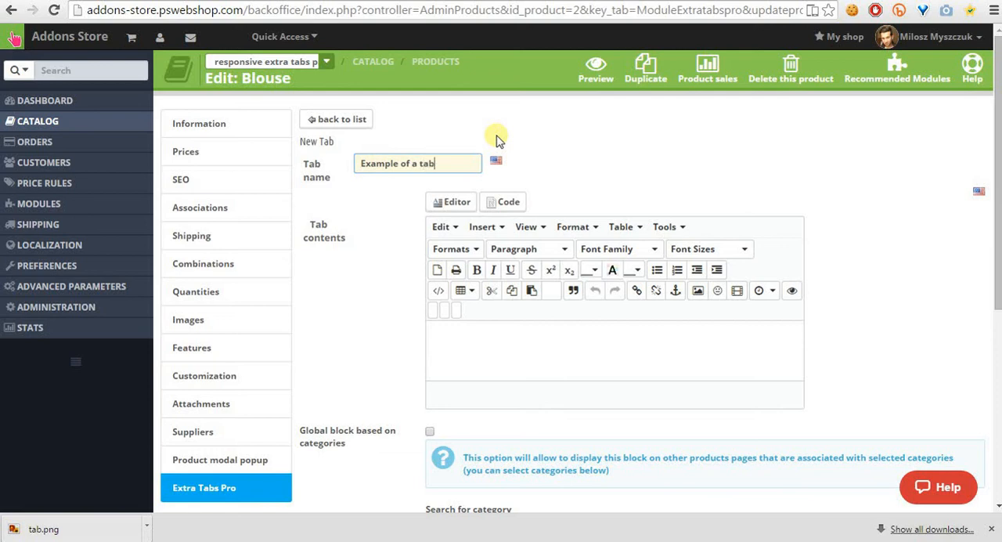
key(Backspace)
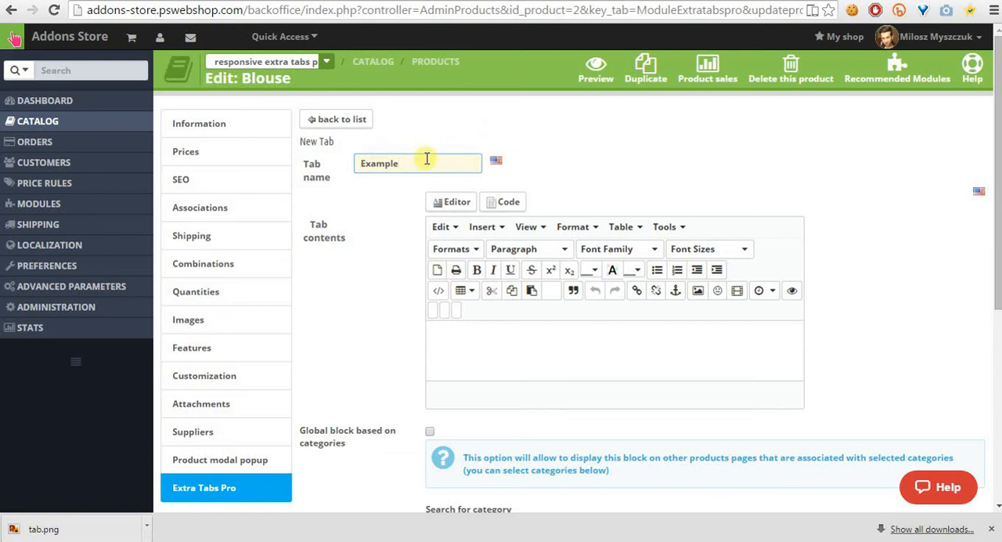
click(485, 337)
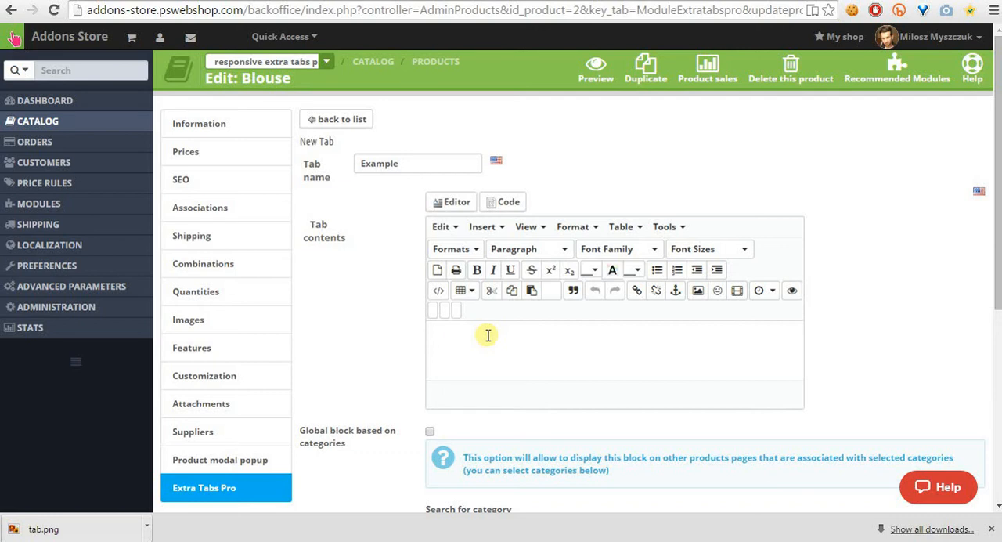
Write 'This is test of an extra tab module.' in the tab contents and select it.
text(This is test)
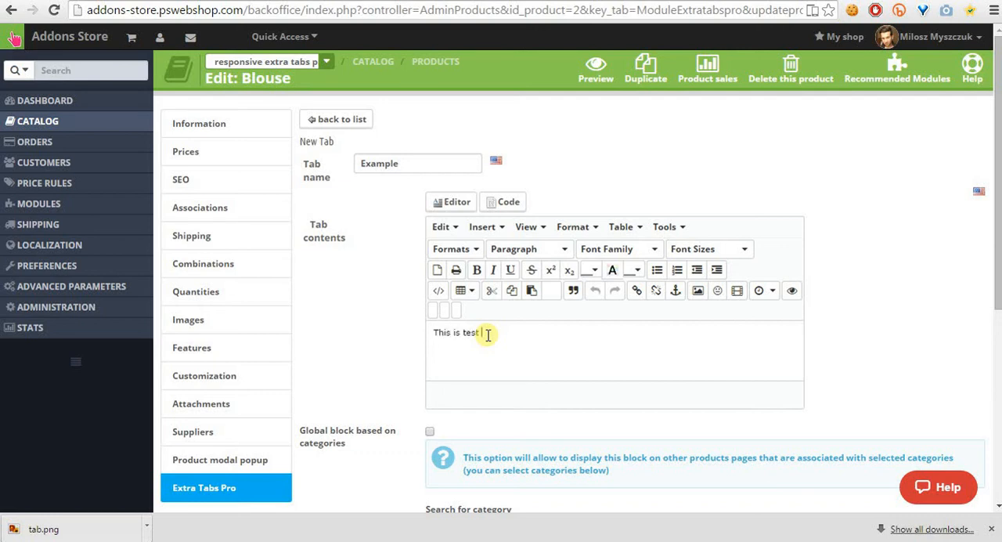
text(of a extra)
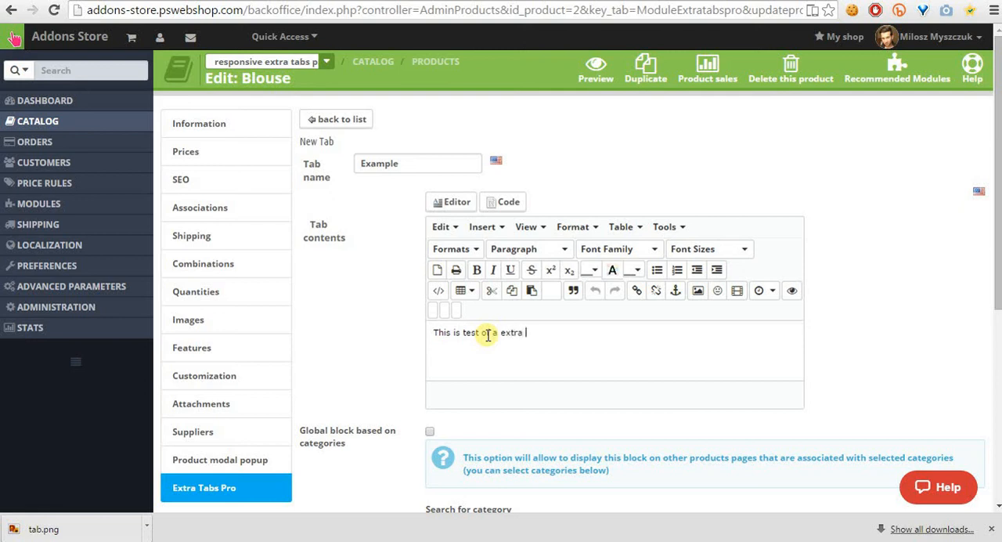
text(tab modul)
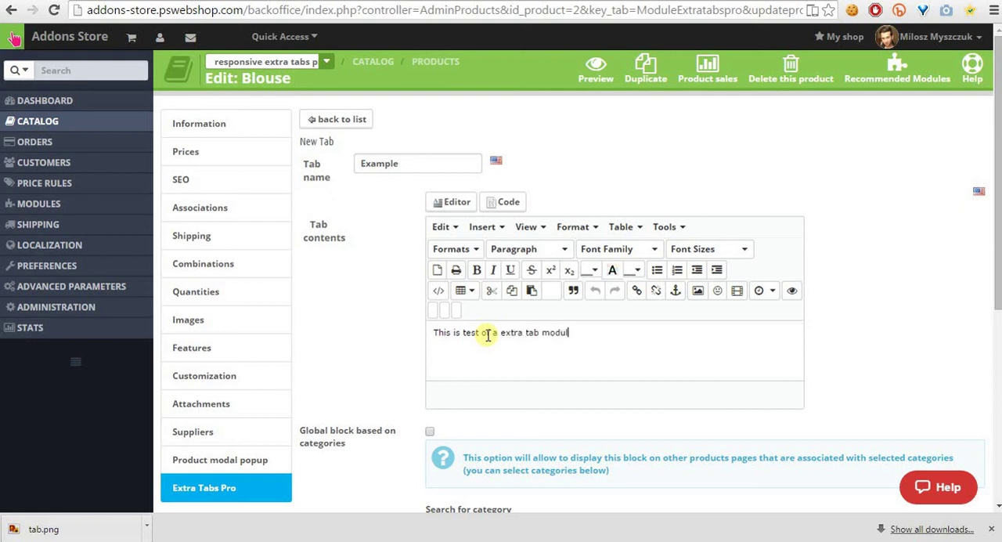
text(e)
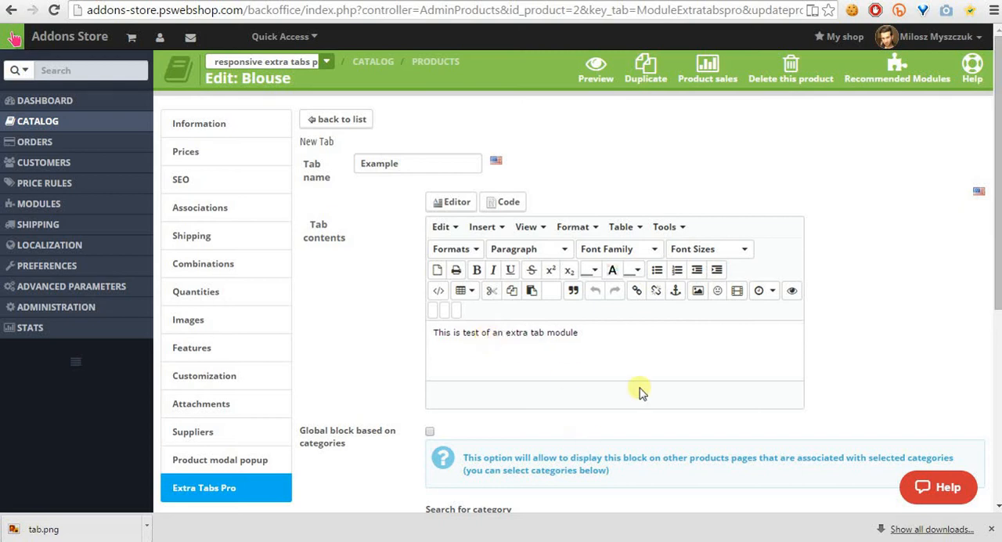
triple_click(505, 332)
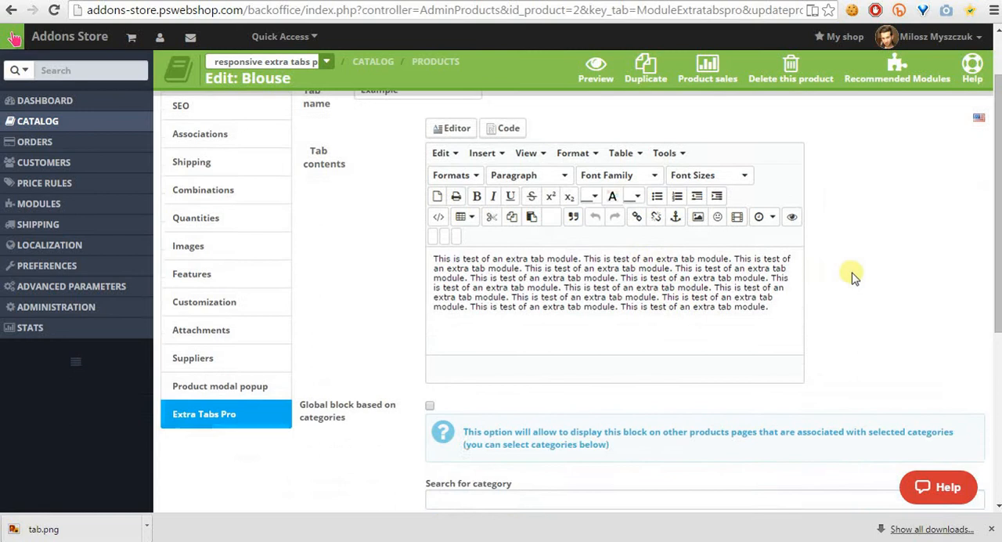
scroll(down, 3)
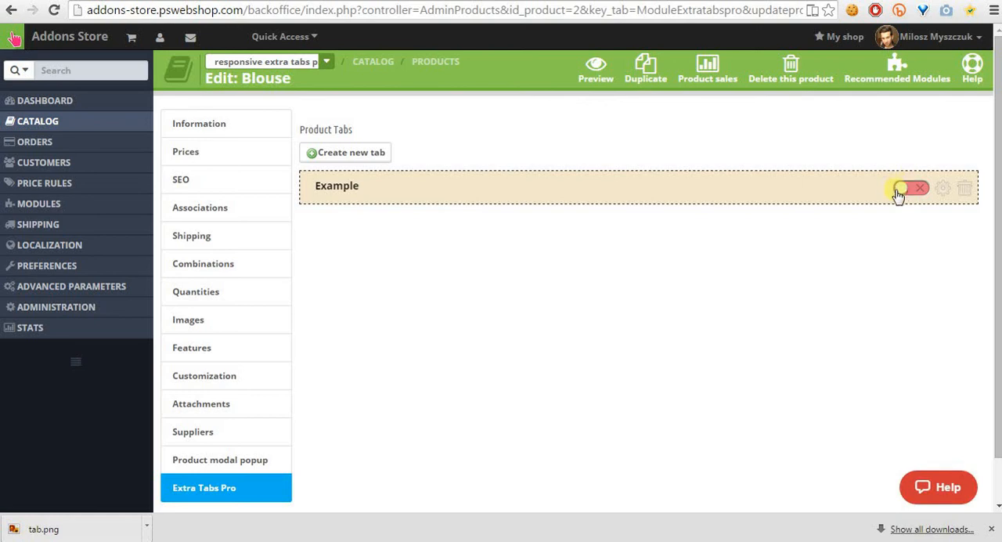
Enable the Example tab with its status toggle.
click(904, 188)
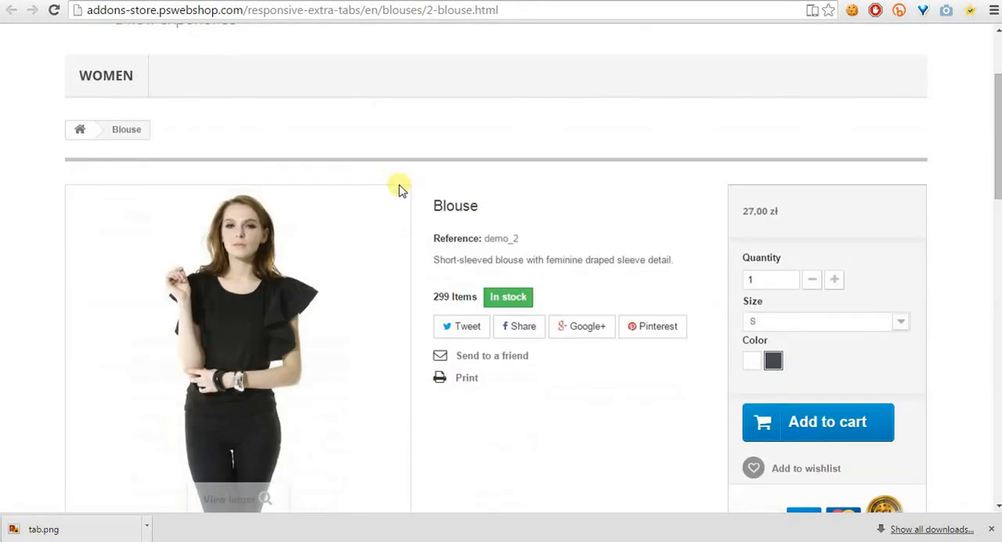
Open the EXAMPLE tab on the storefront Blouse page to show the repeated test text.
scroll(down, 3)
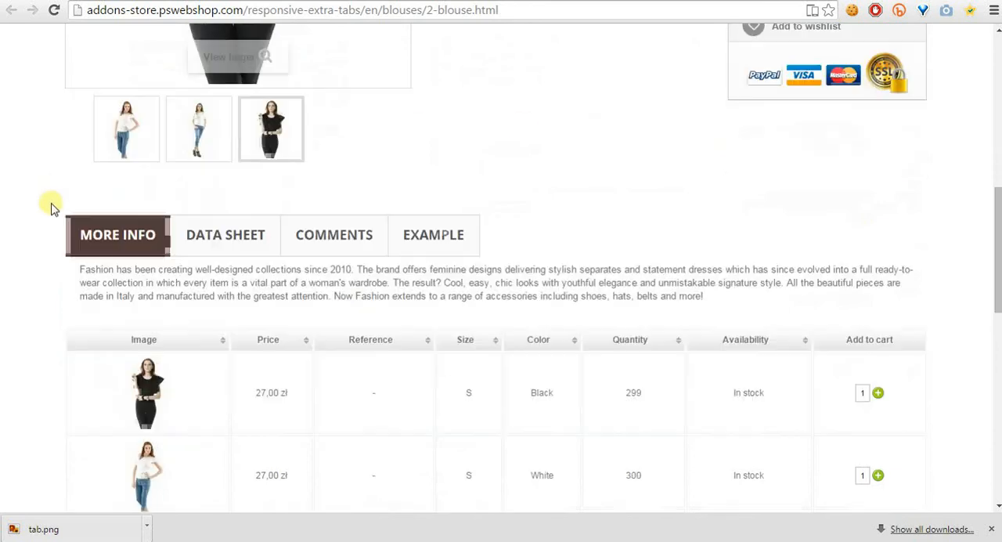
mouse_move(320, 230)
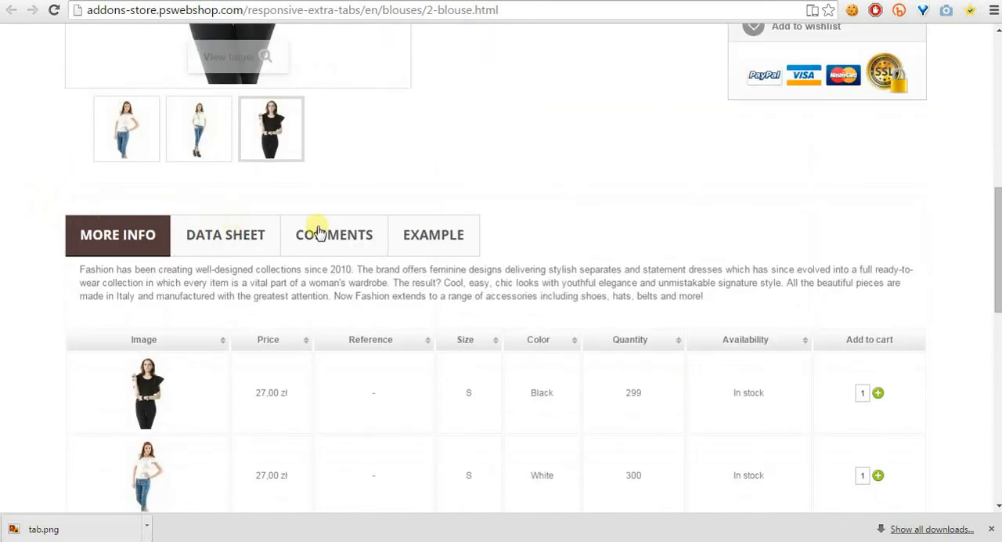
click(432, 234)
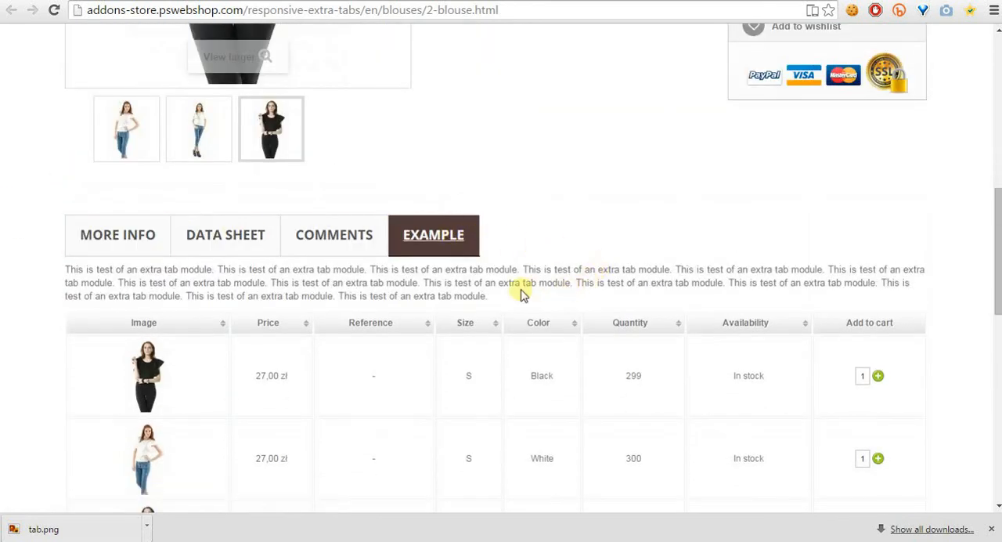
mouse_move(530, 263)
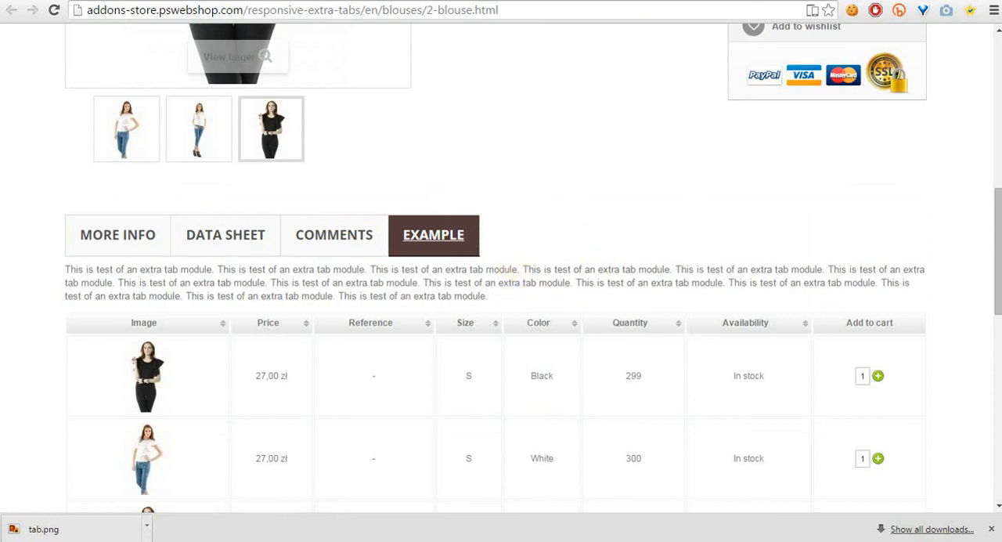
mouse_move(707, 82)
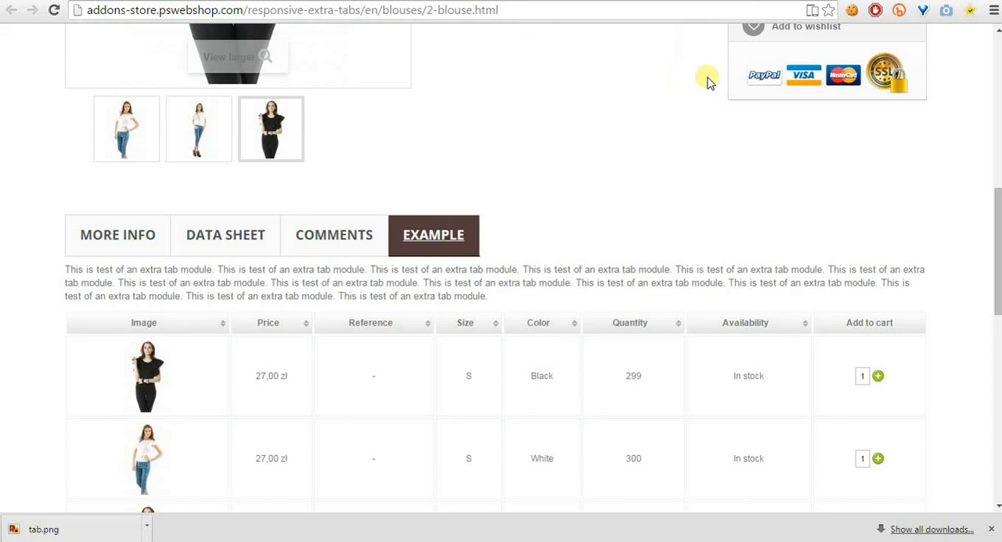